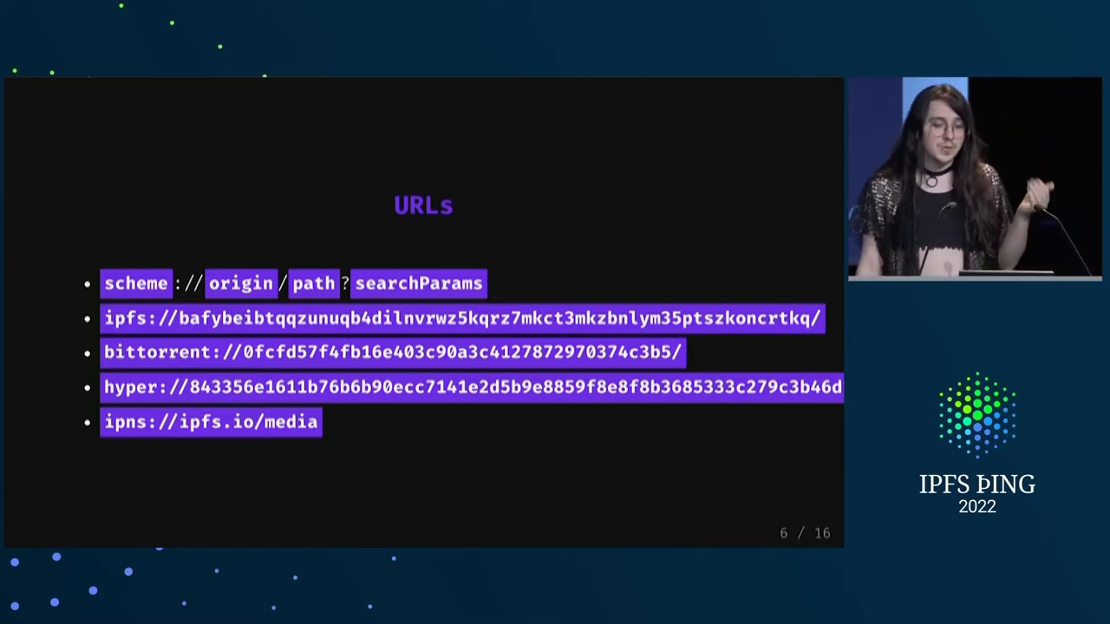
Start a fetch to ipfs://bafyaabakaieac/index.md with an empty options object
key("Right")
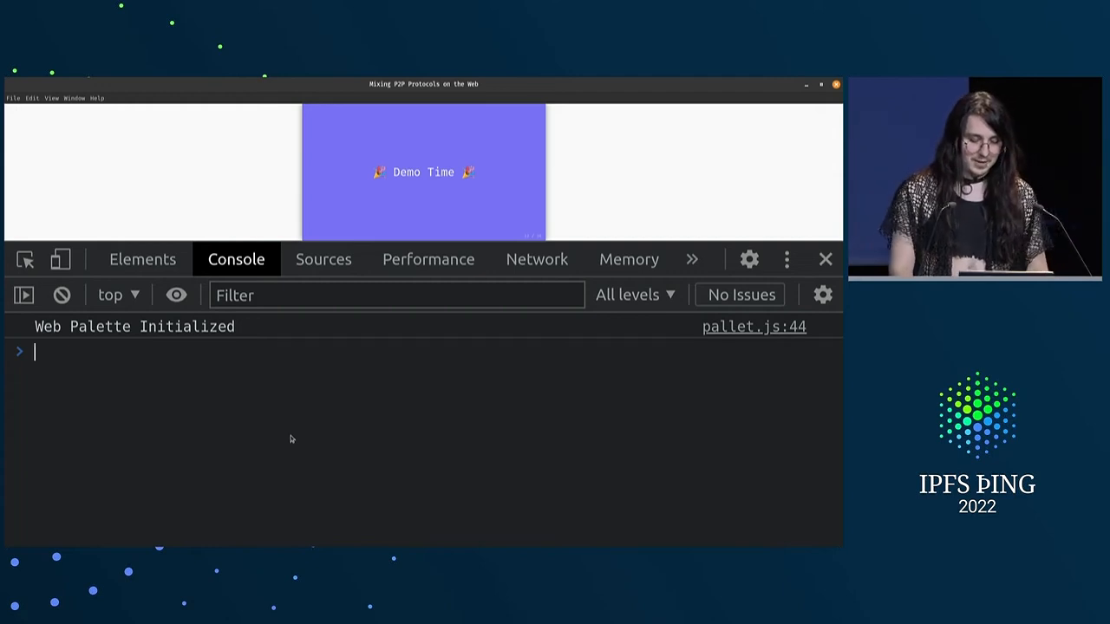
type("ipfs://bafyaabakaieac/index")
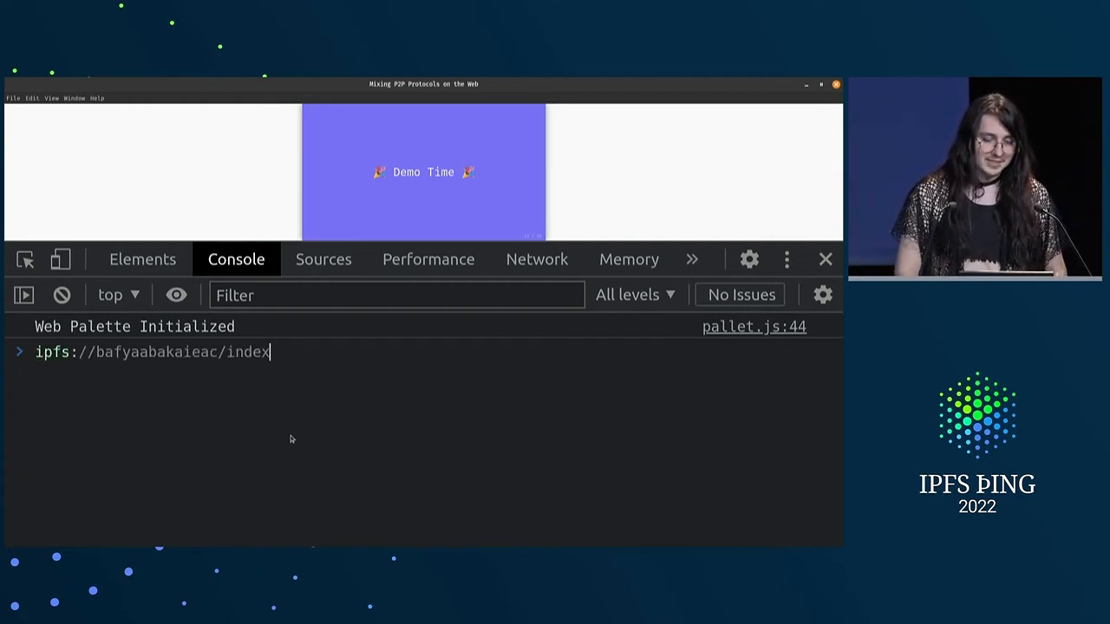
key("Backspace")
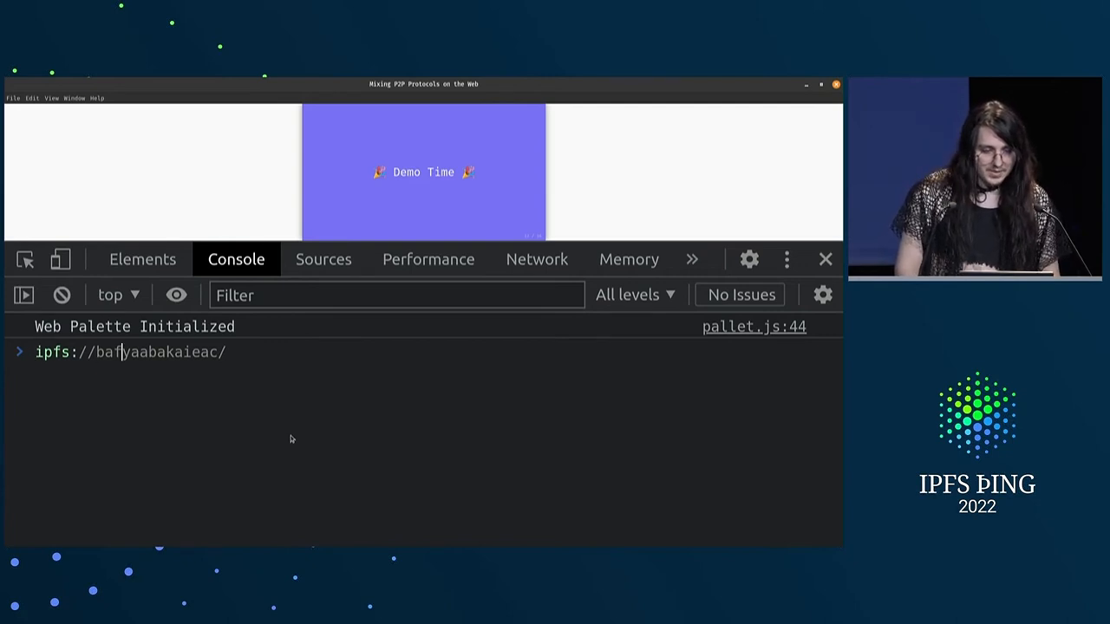
type("in")
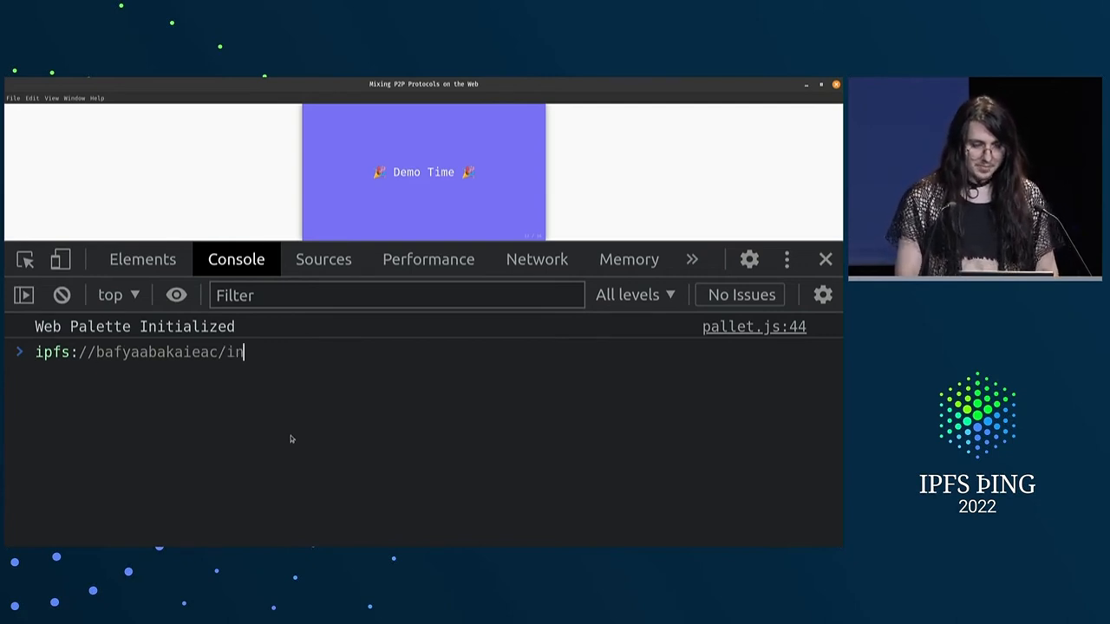
type("dex.md")
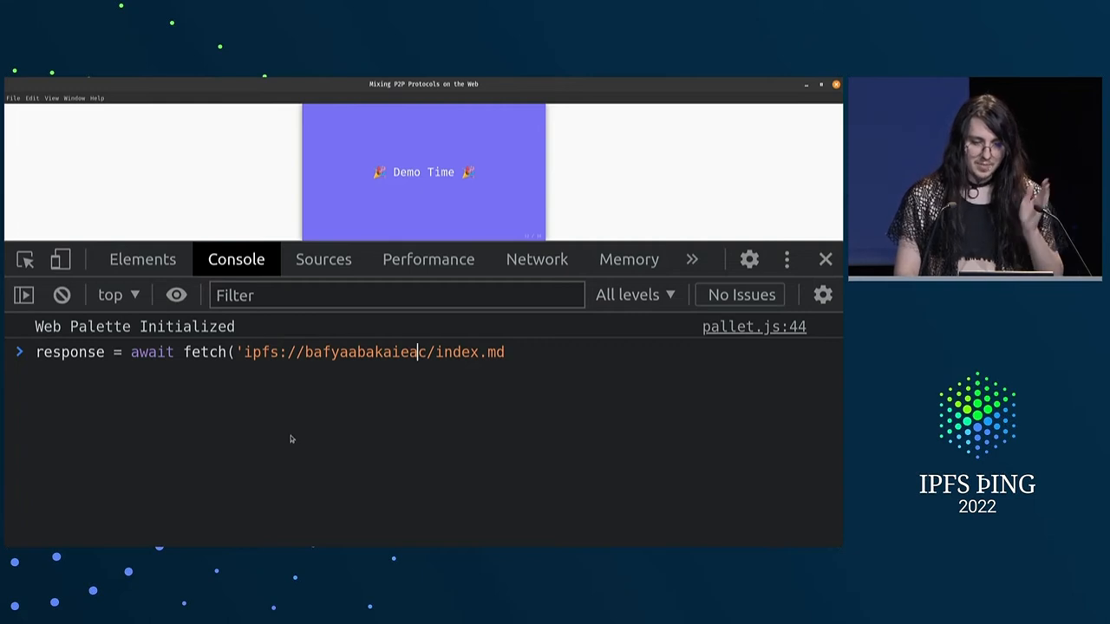
type(", {})")
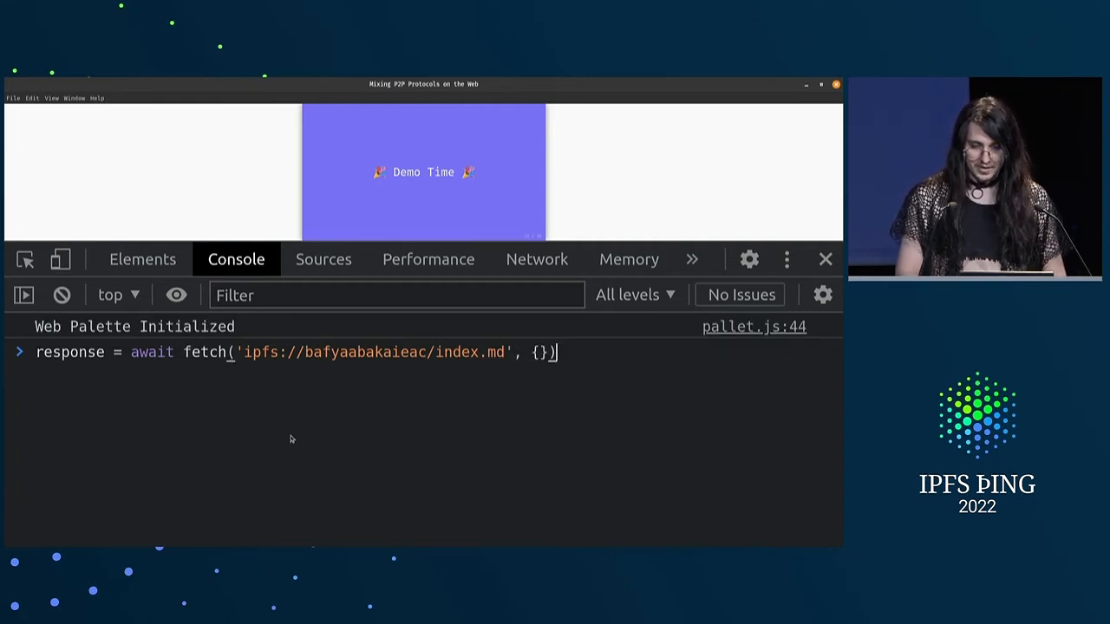
Add method 'PUT' and a markdown body '# Hello IPFS things' followed by 'Wow, does this really work?'
key("Enter")
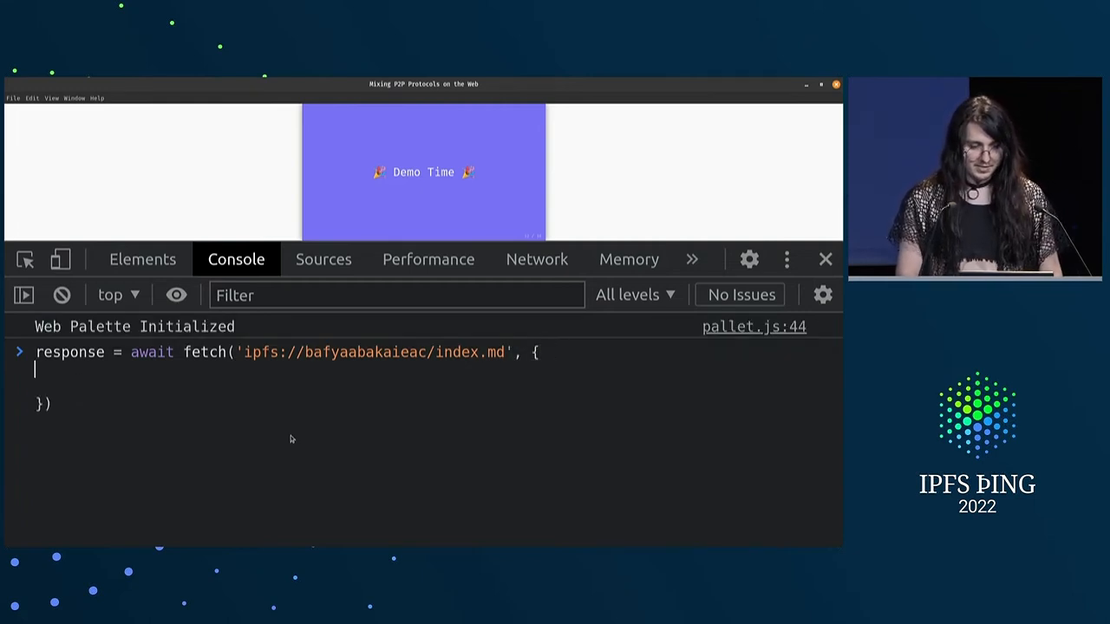
type("m")
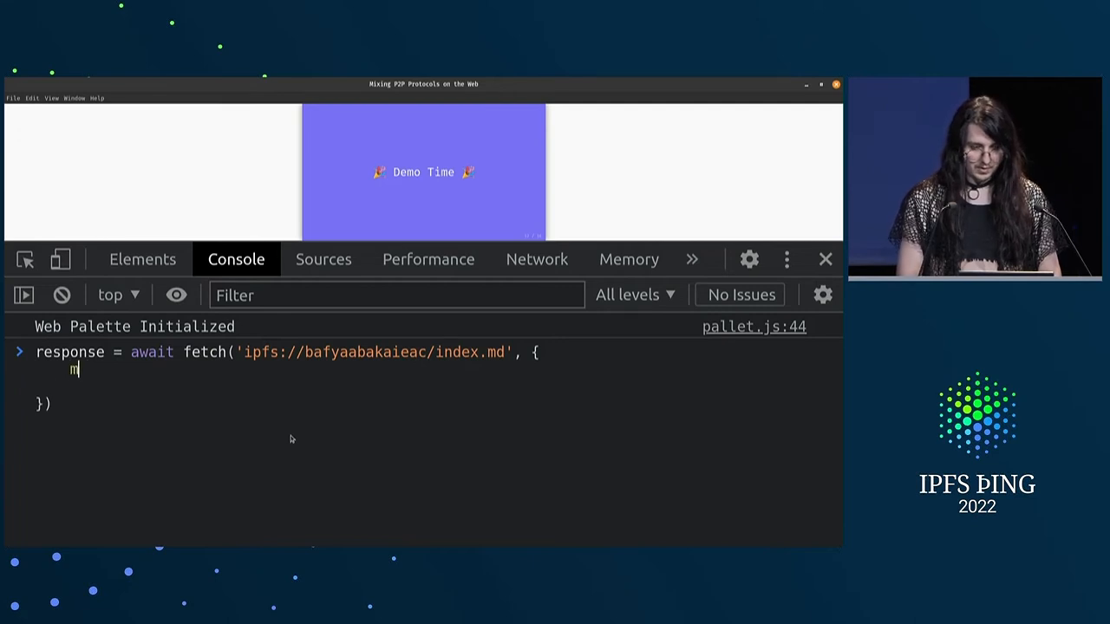
type("ethod: 'PUT")
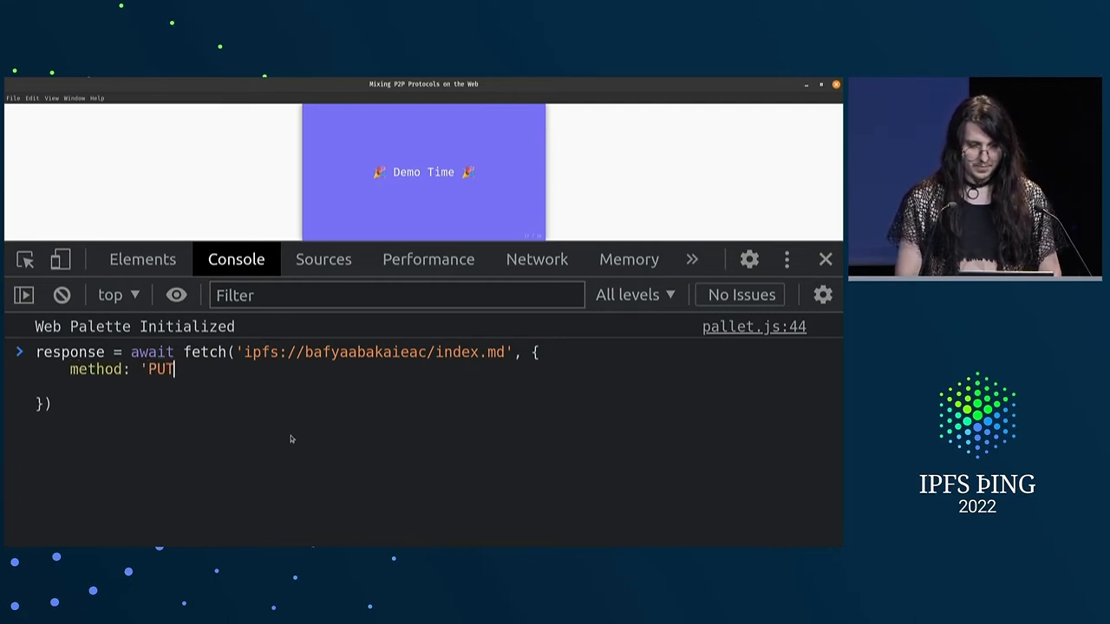
type("',")
type("body:")
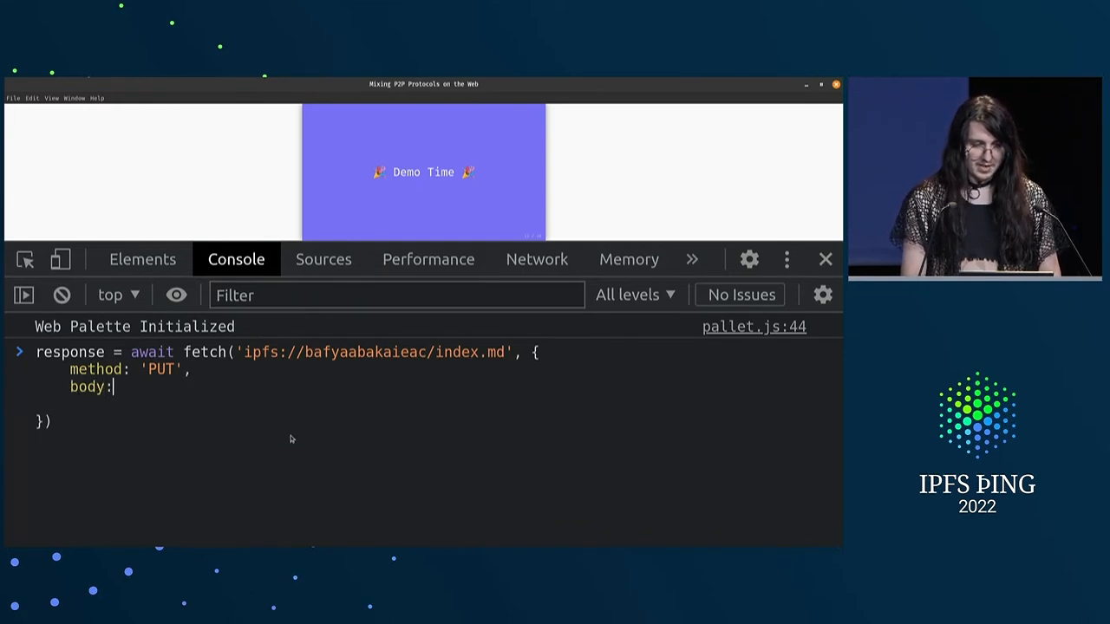
type("`")
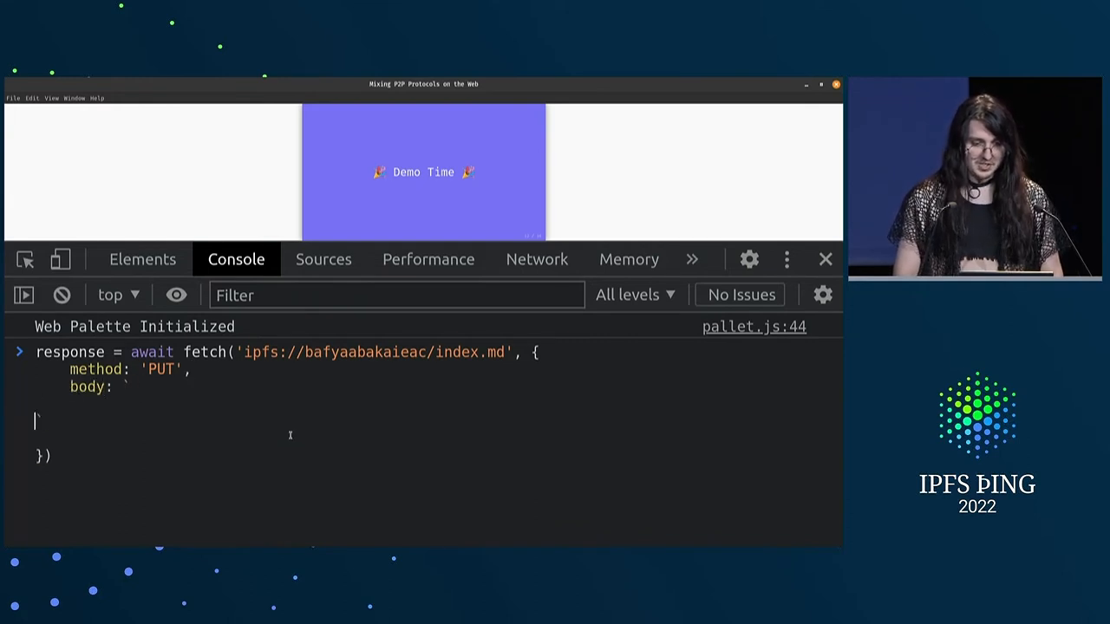
type("# He")
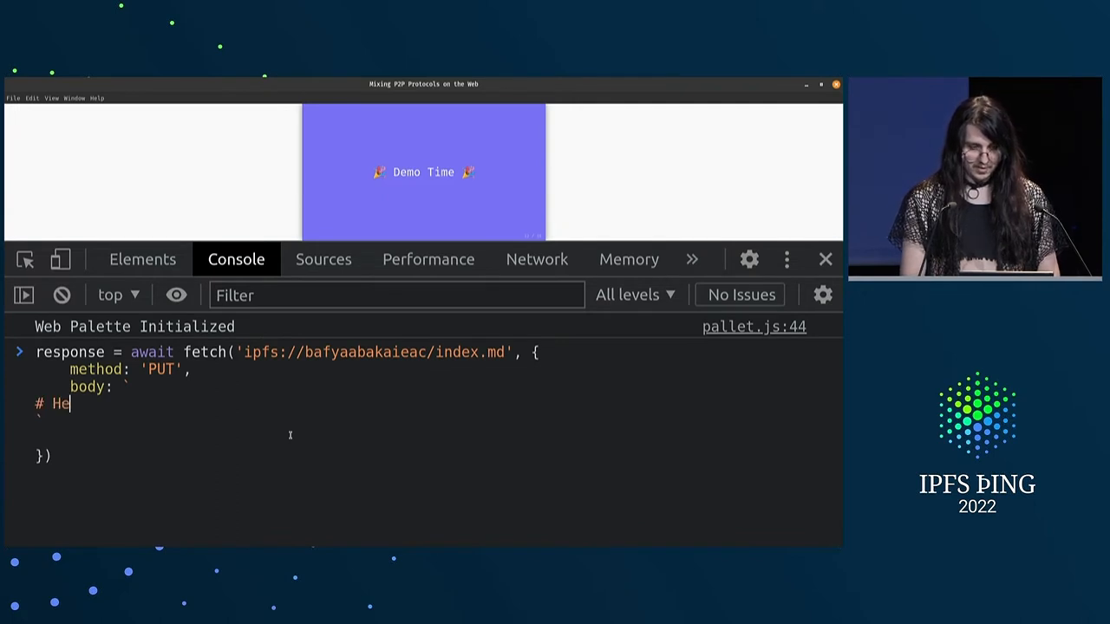
type("llo IPFS things")
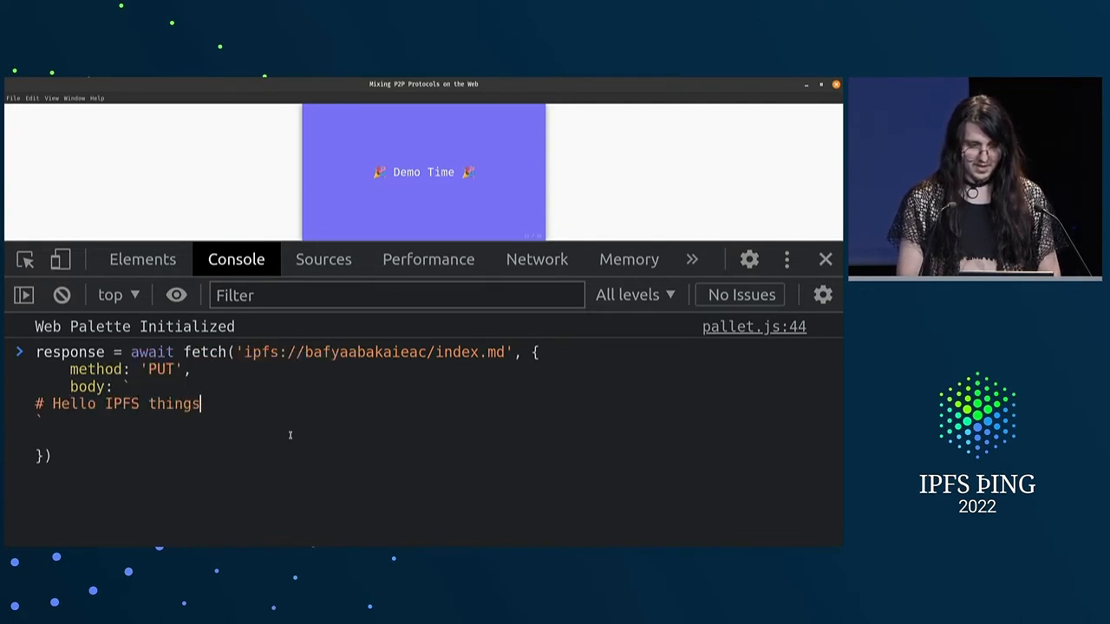
type("Wow, does this really work?")
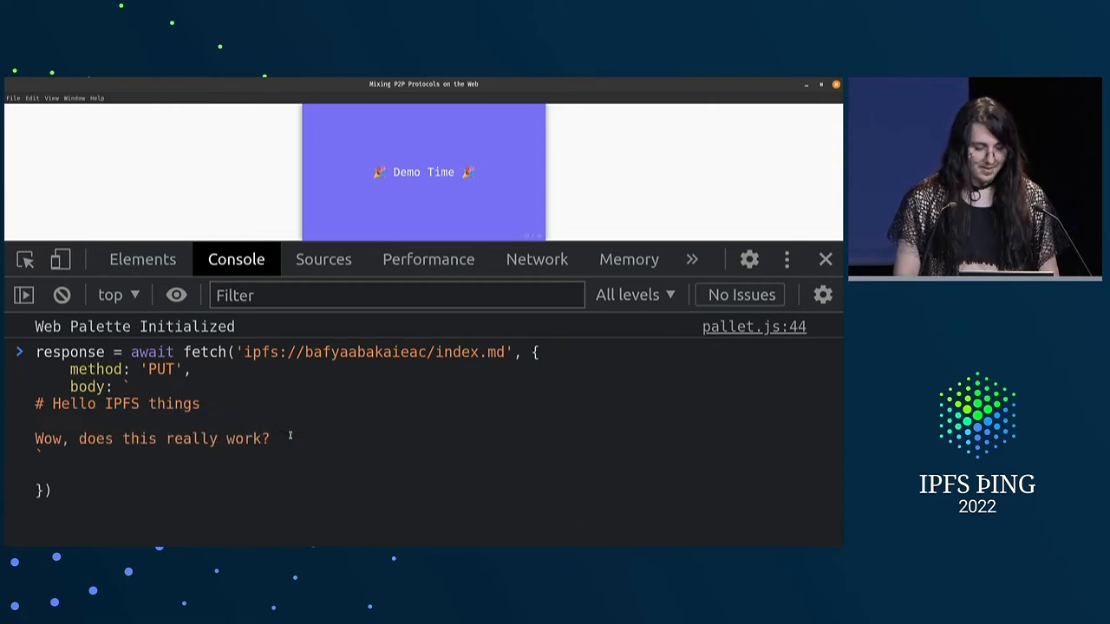
type("e")
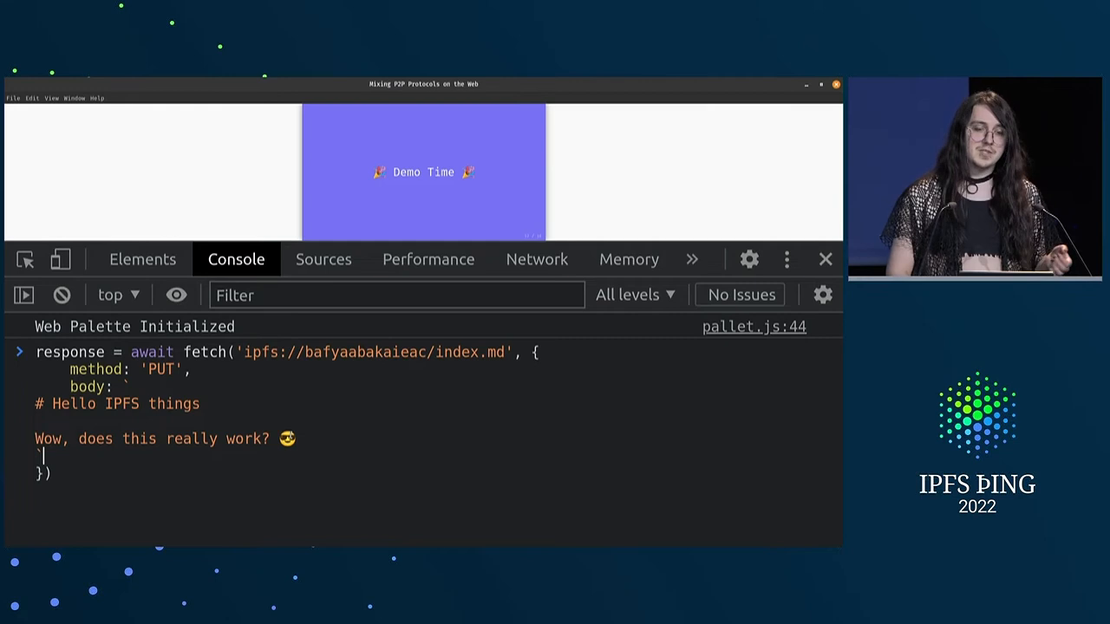
Run the PUT fetch and get a 201 OK Response for index.md
key("Enter")
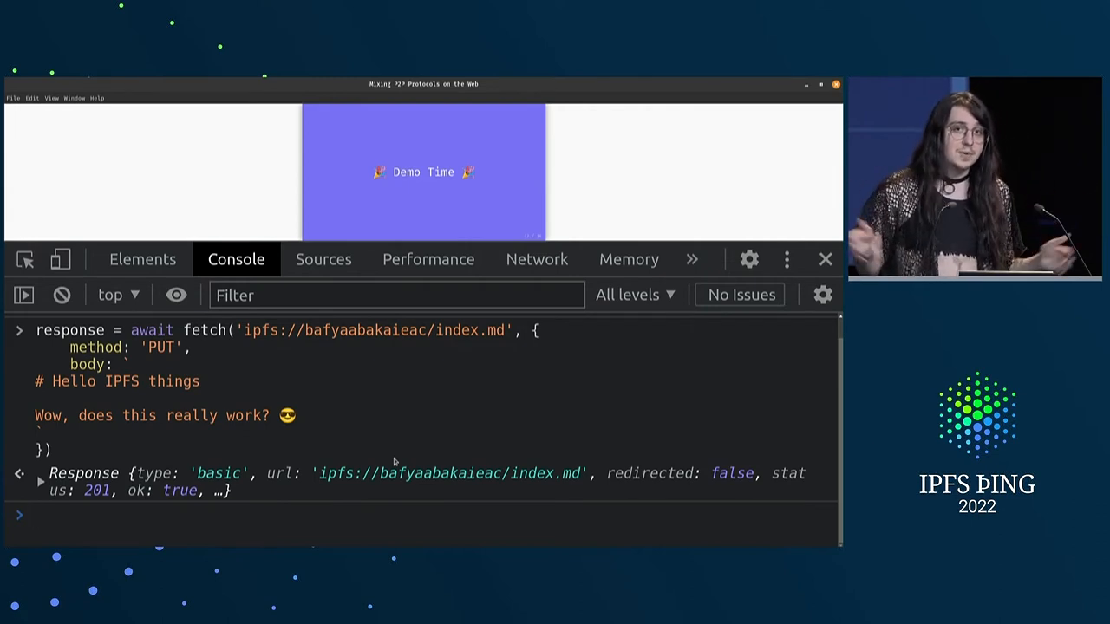
Read the response's Location header, copy the returned ipfs:// URL, then type localStorage
type("response.headers.get('Location")
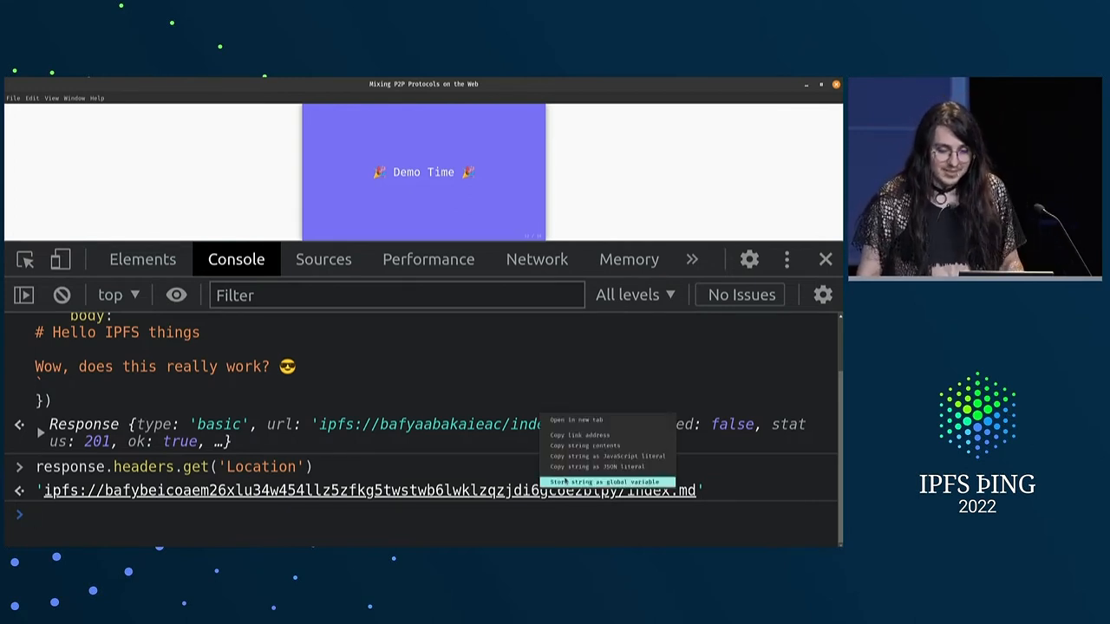
mouse_move(598, 445)
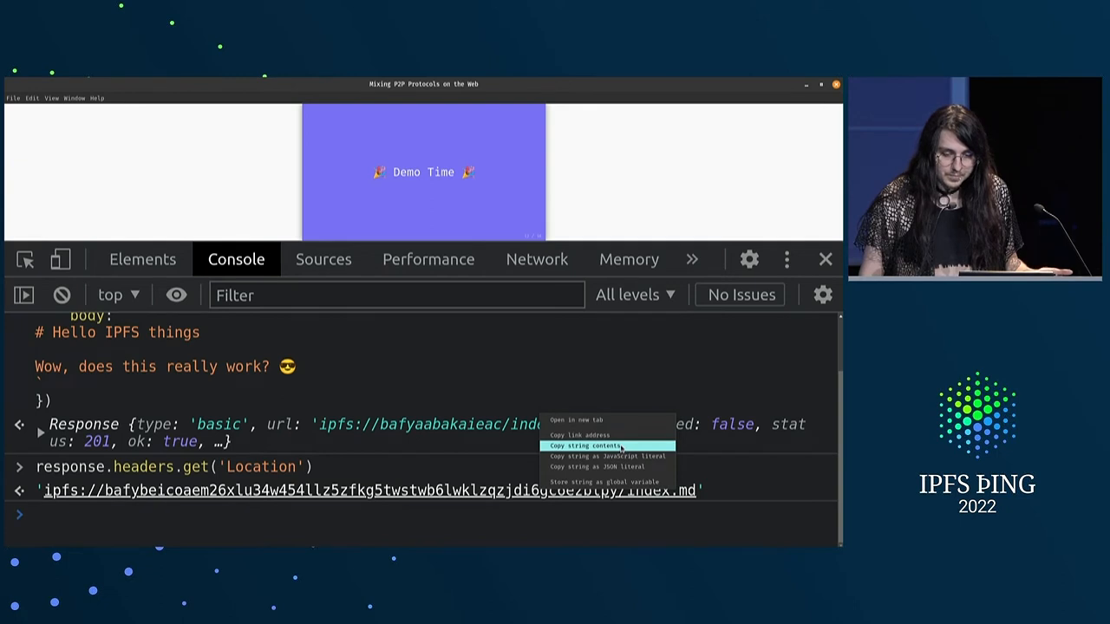
left_click(594, 445)
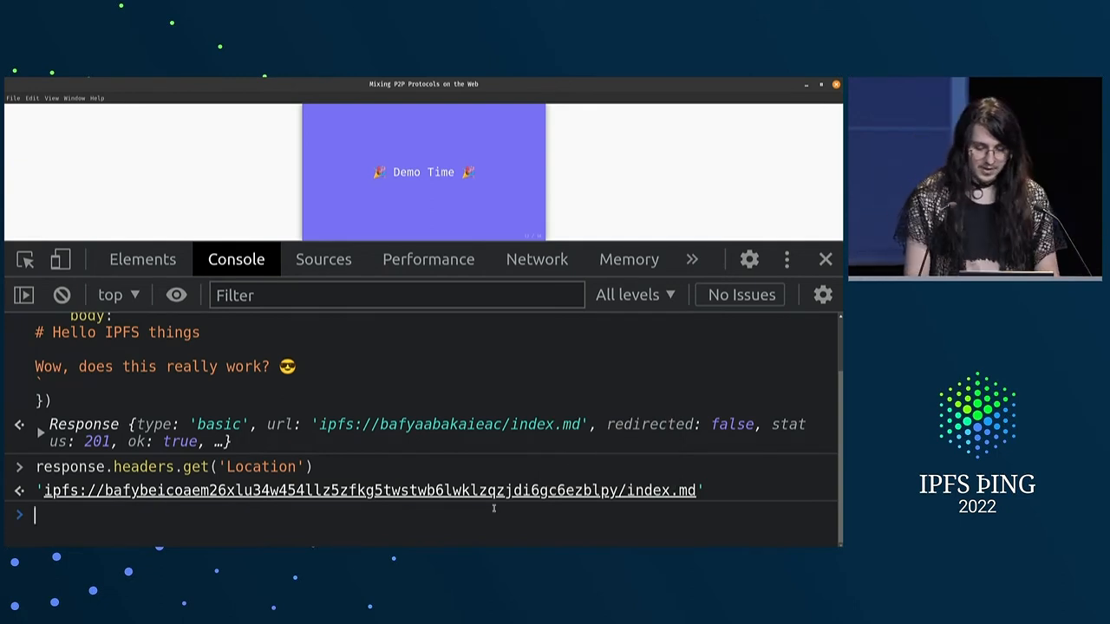
type("localStorage")
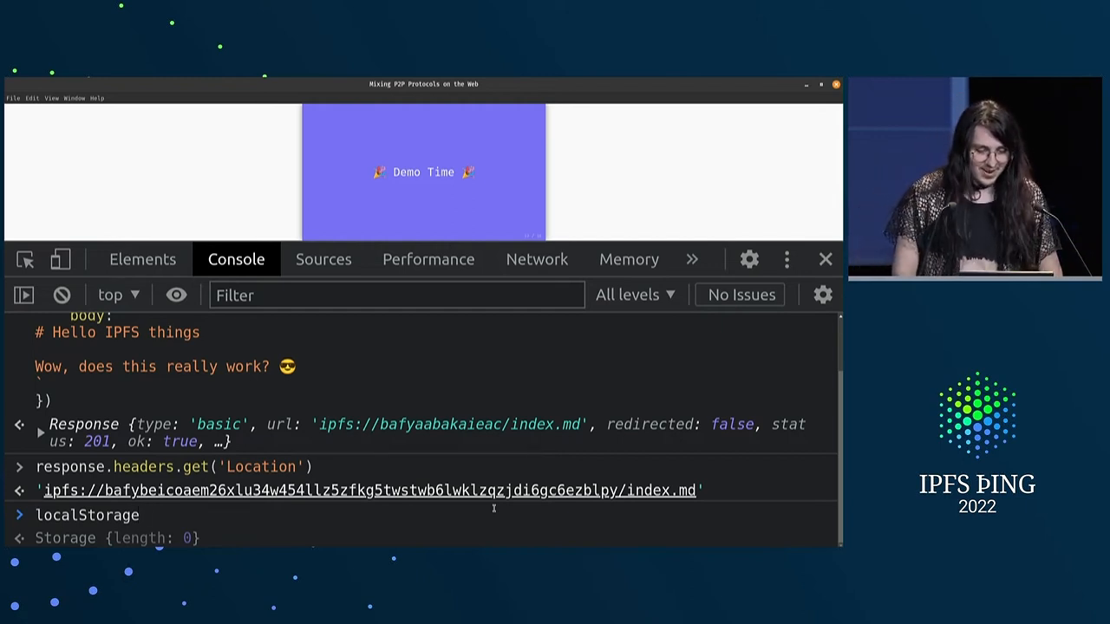
Navigate location.href to the copied ipfs:// URL and close the DevTools panel
double_click(87, 515)
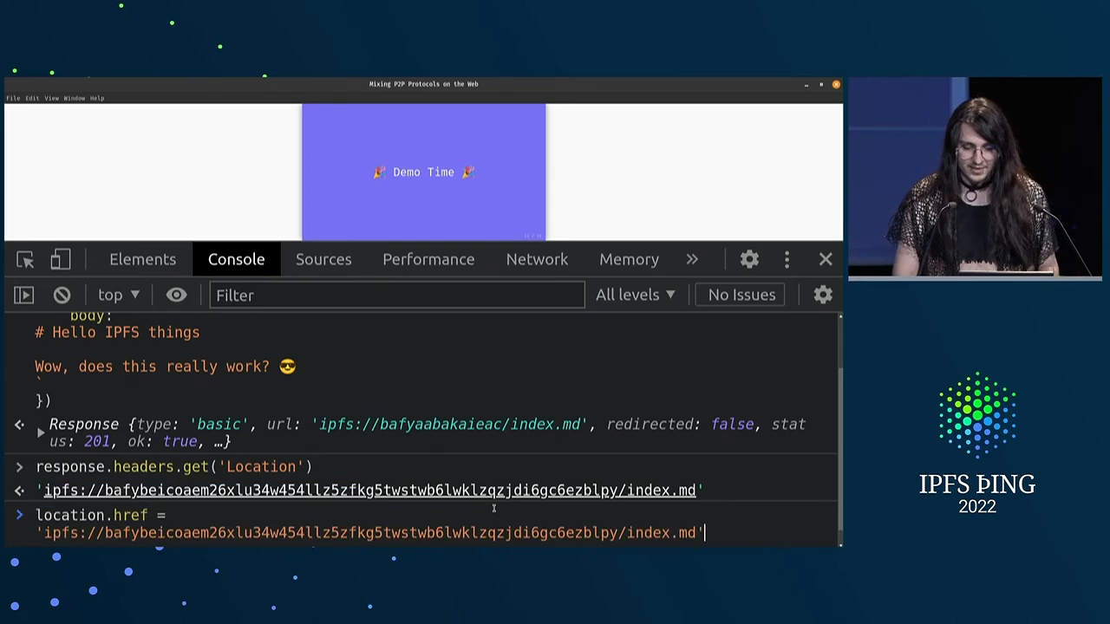
key("Enter")
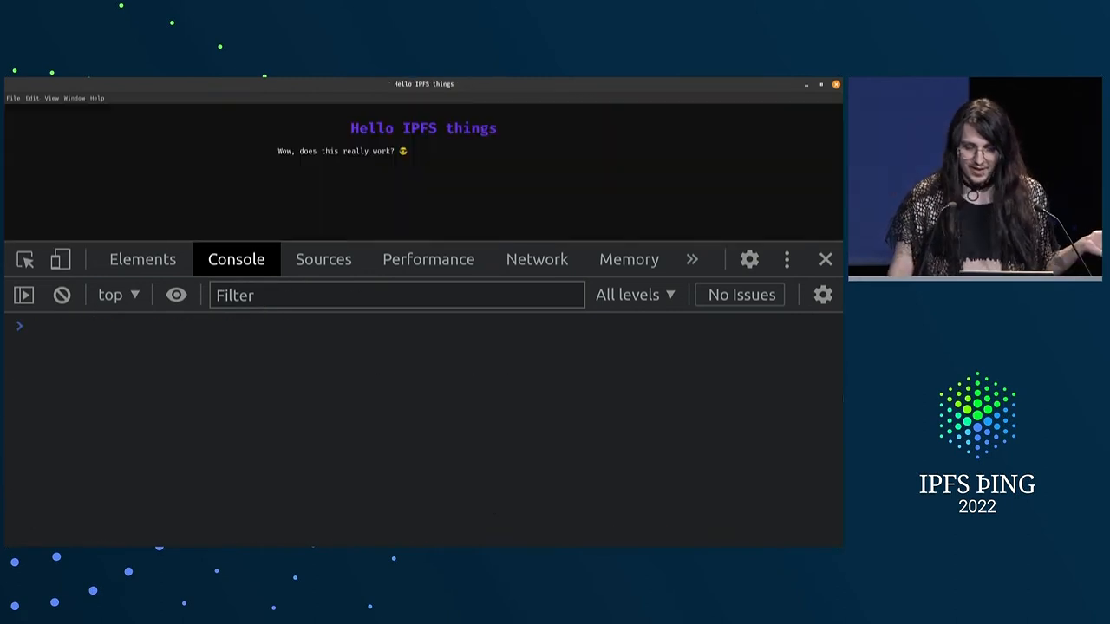
left_click(823, 259)
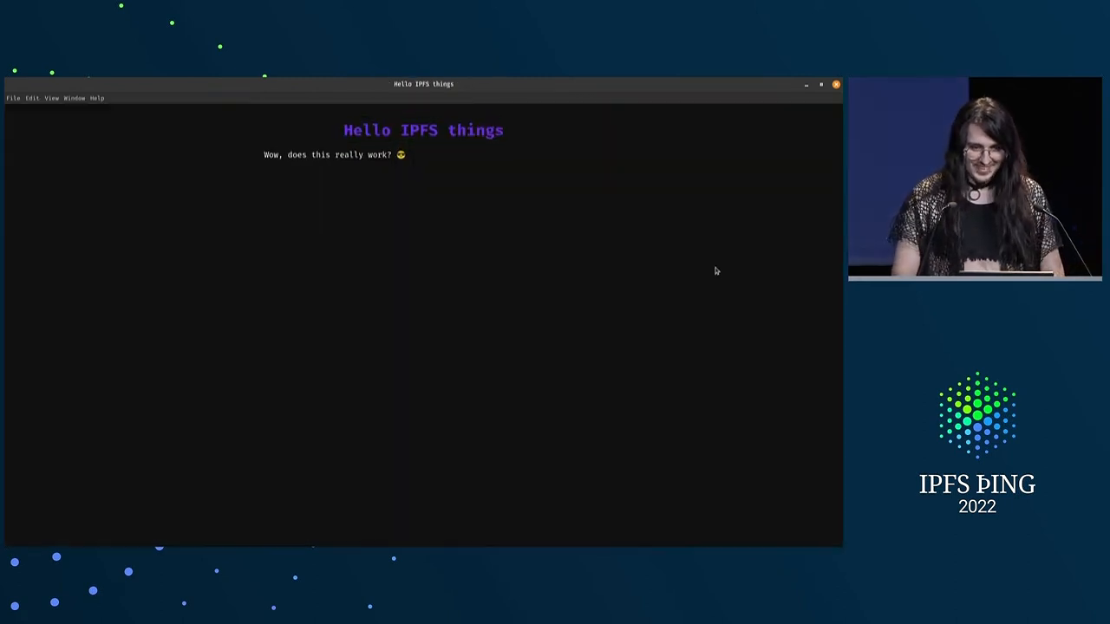